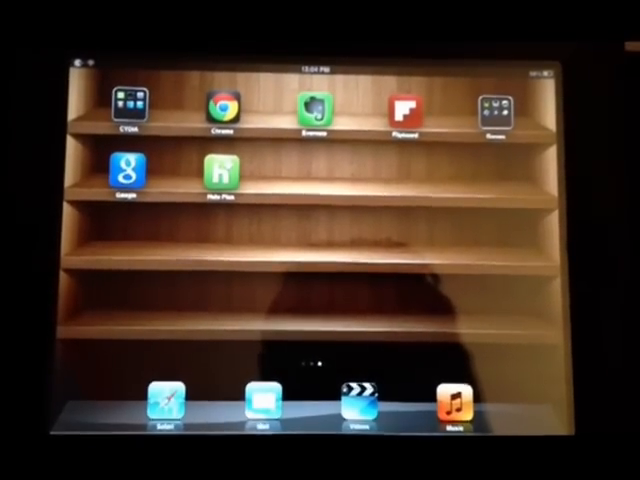
- Open the Games folder to show the five emulator apps, including PPSSPP
left_click(125, 100)
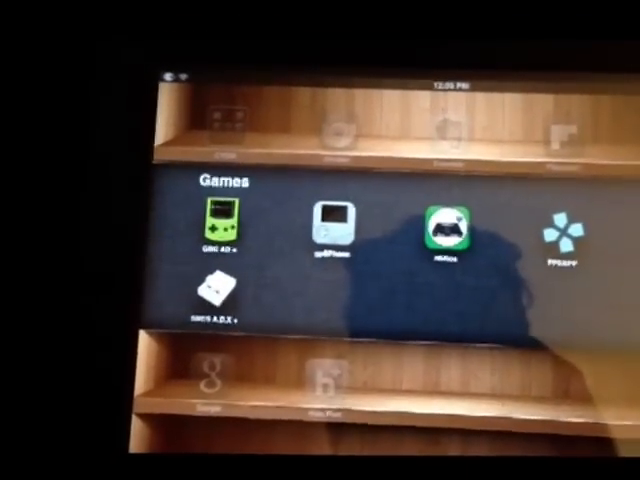
- Launch PPSSPP and scroll its file browser at /var/mobile/Media
left_click(563, 232)
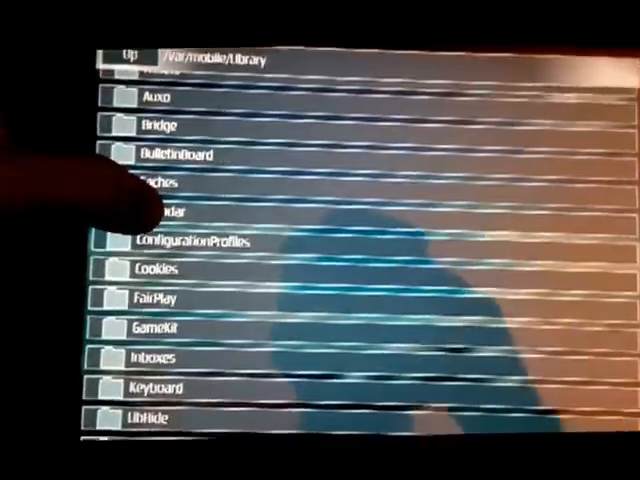
scroll("down", 3)
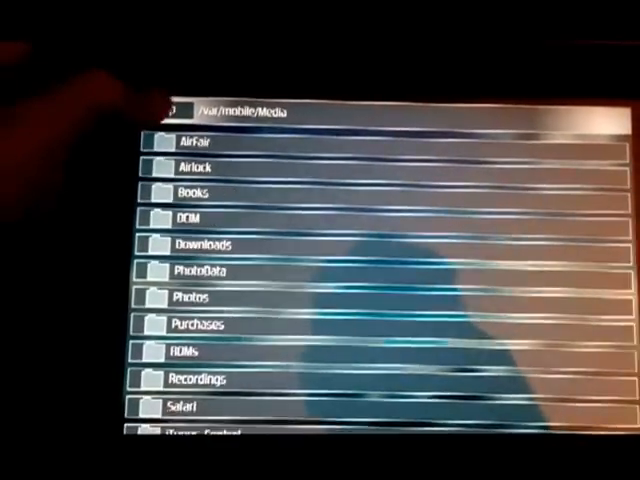
- Move up from /var/mobile/Media to /var/mobile in the file browser
left_click(175, 111)
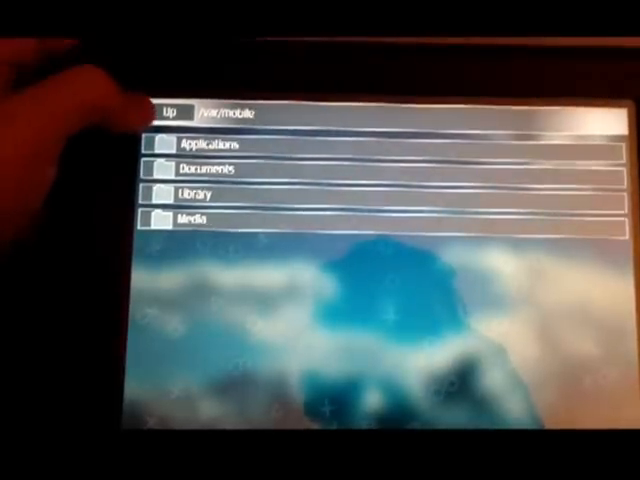